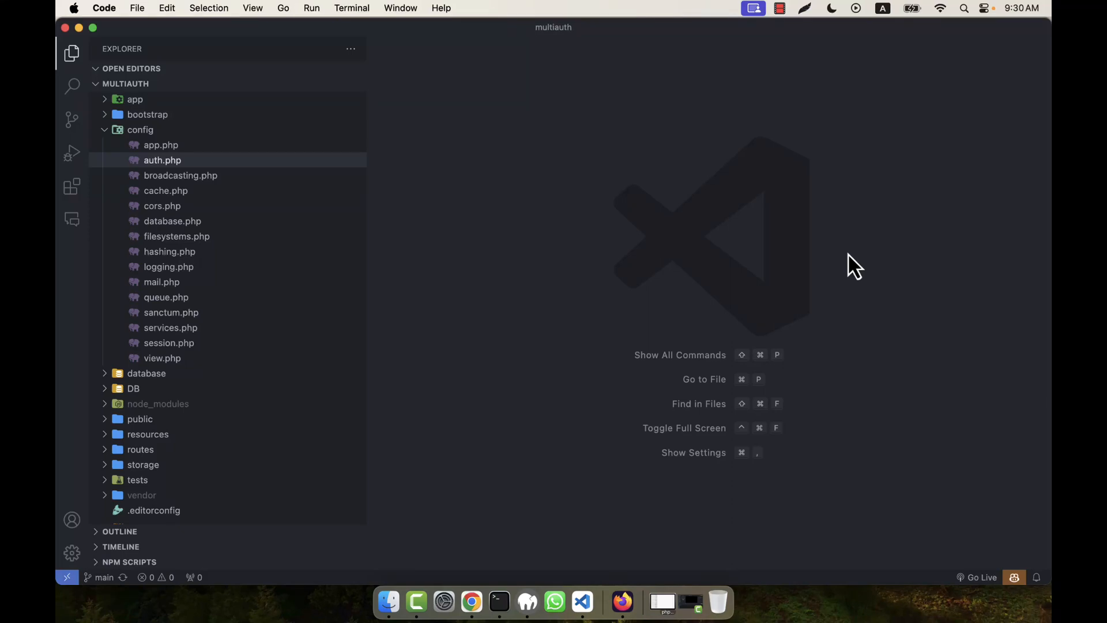
mouse_move(560, 291)
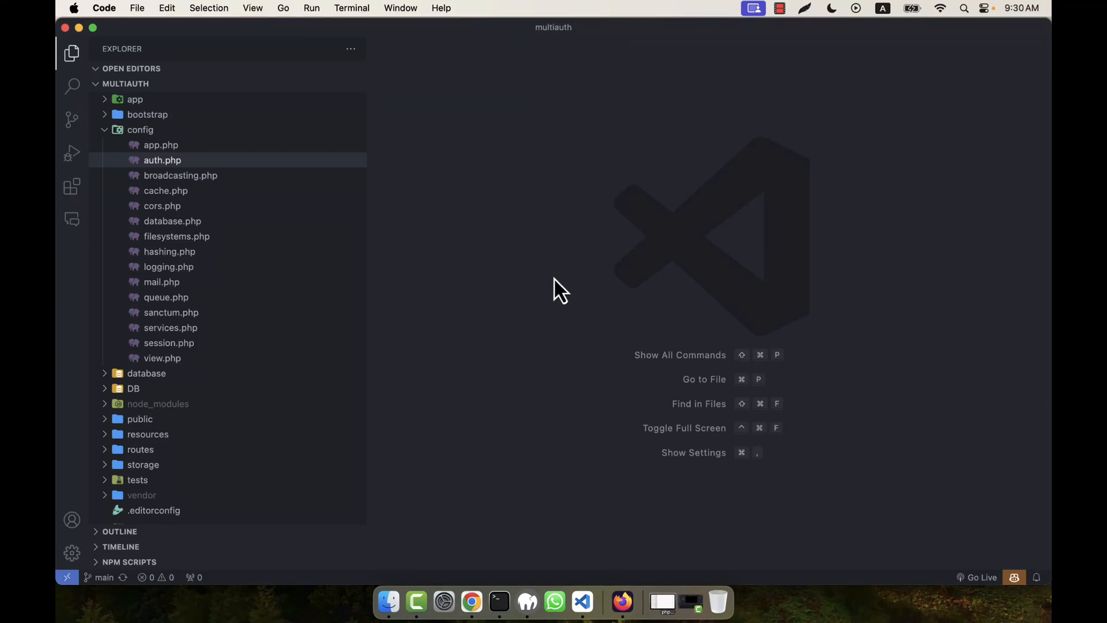
mouse_move(455, 275)
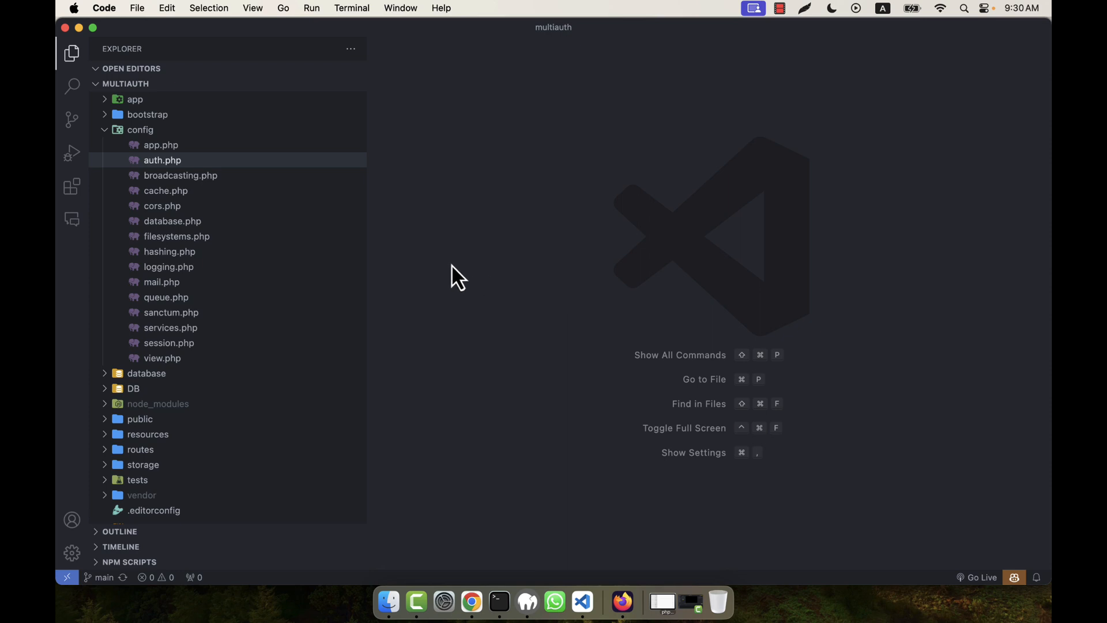
mouse_move(161, 422)
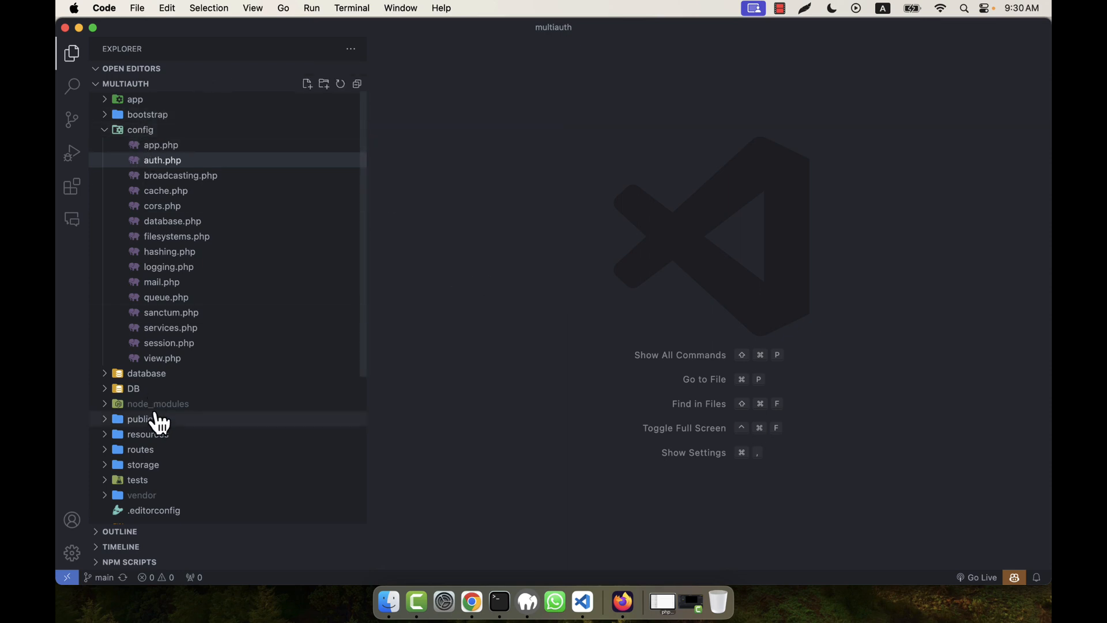
- Expand the app and Http folders in the Explorer to reach Kernel.php
click(134, 98)
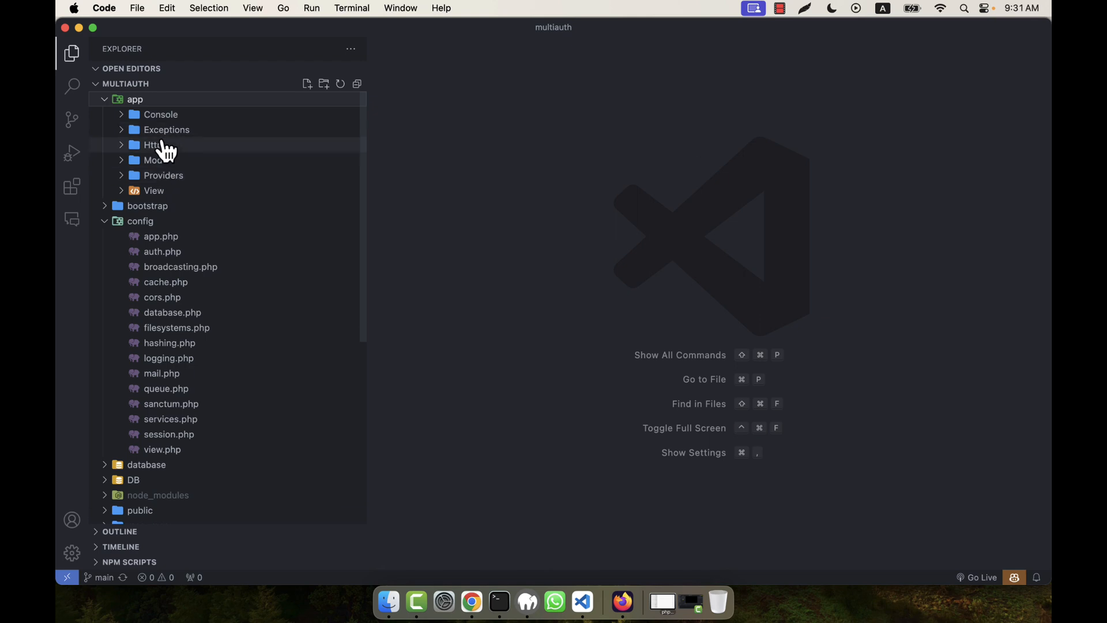
click(152, 145)
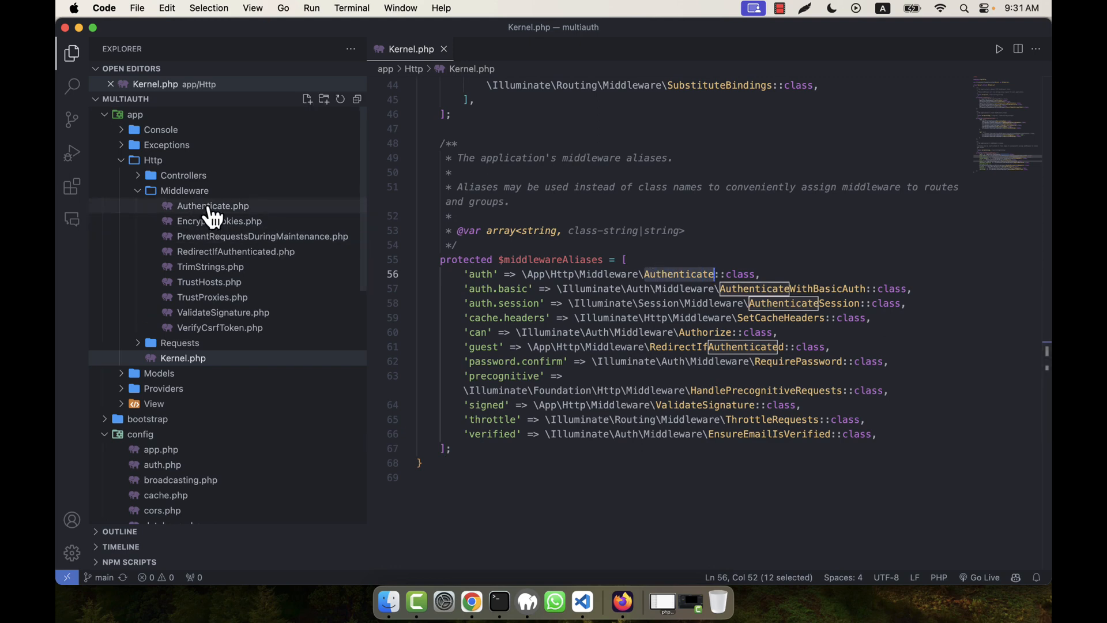
- Open Authenticate.php and start a new integrated terminal
double_click(213, 206)
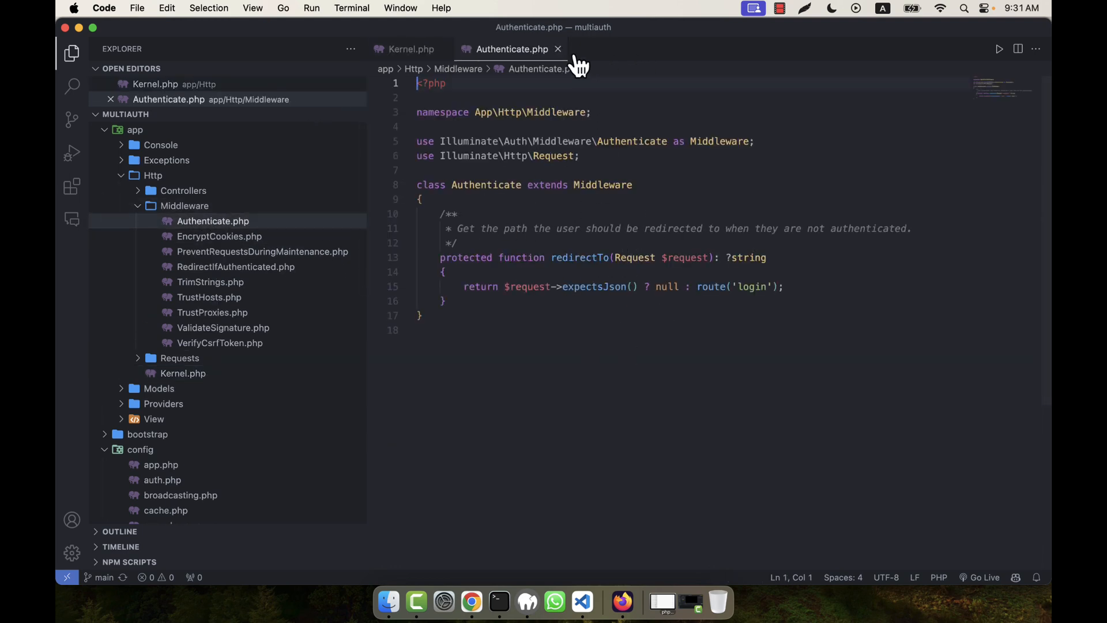
click(352, 7)
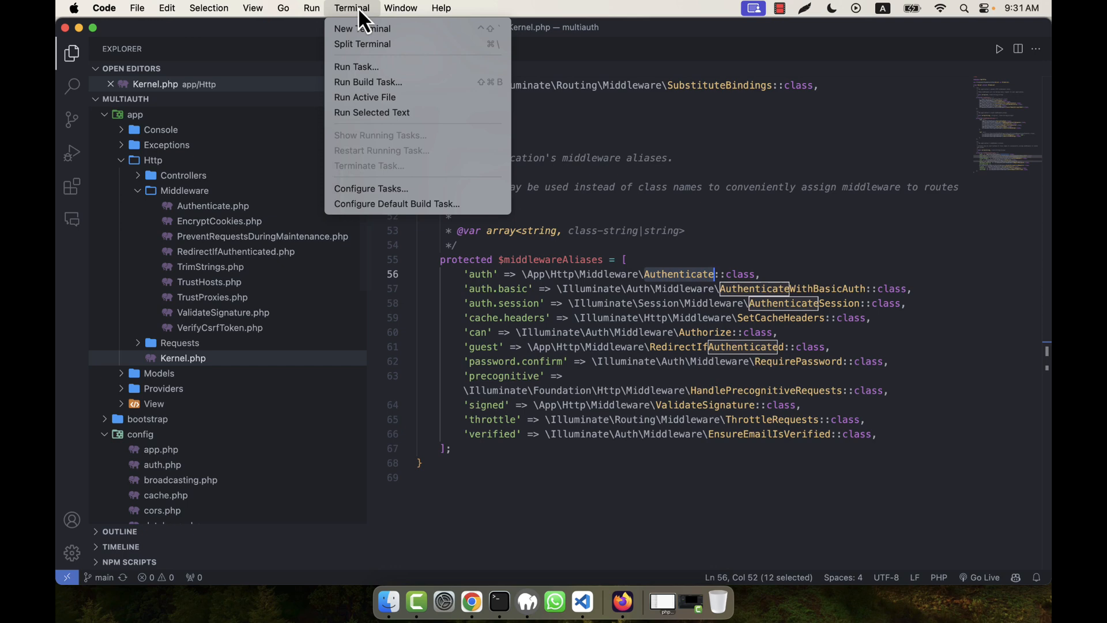
click(362, 28)
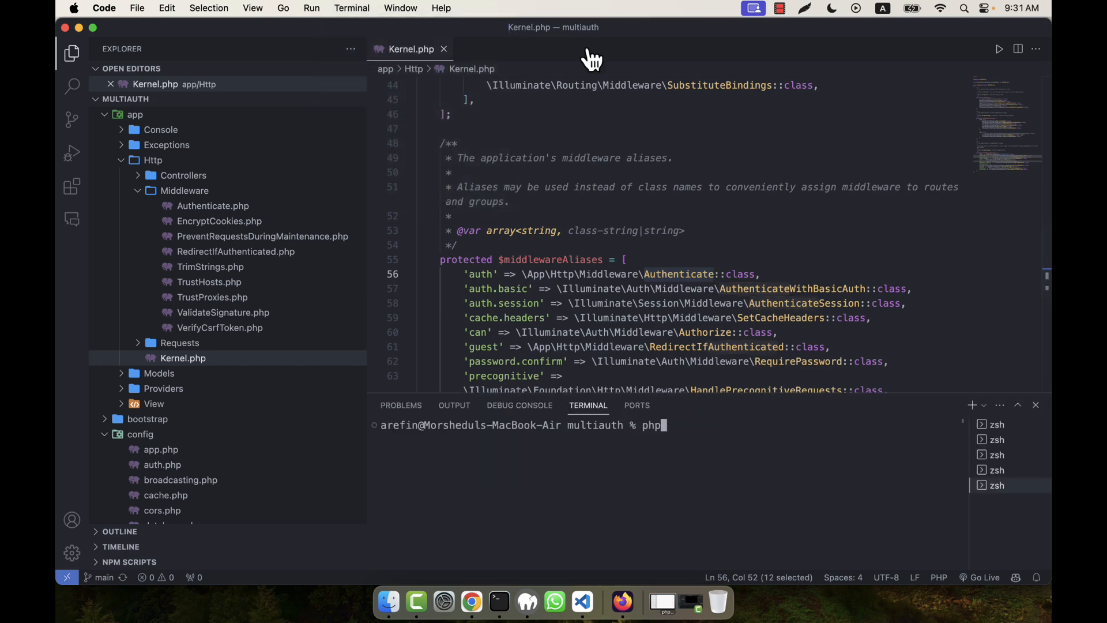
- Run 'php artisan make:middleware Admin' to generate the Admin middleware
text(artisan)
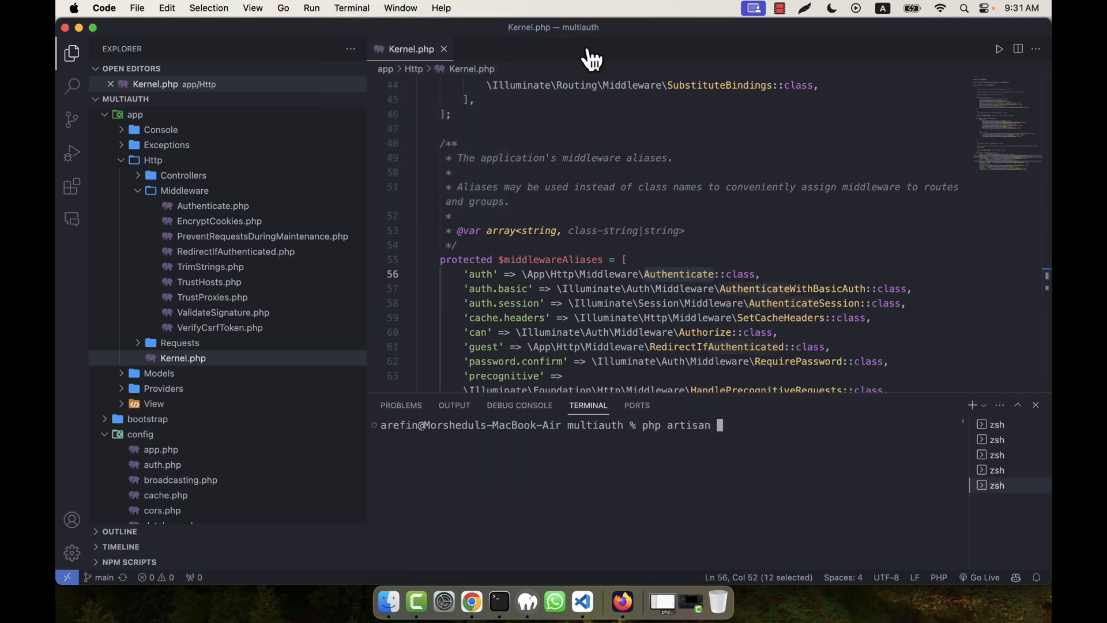
text(make:middleware Admi)
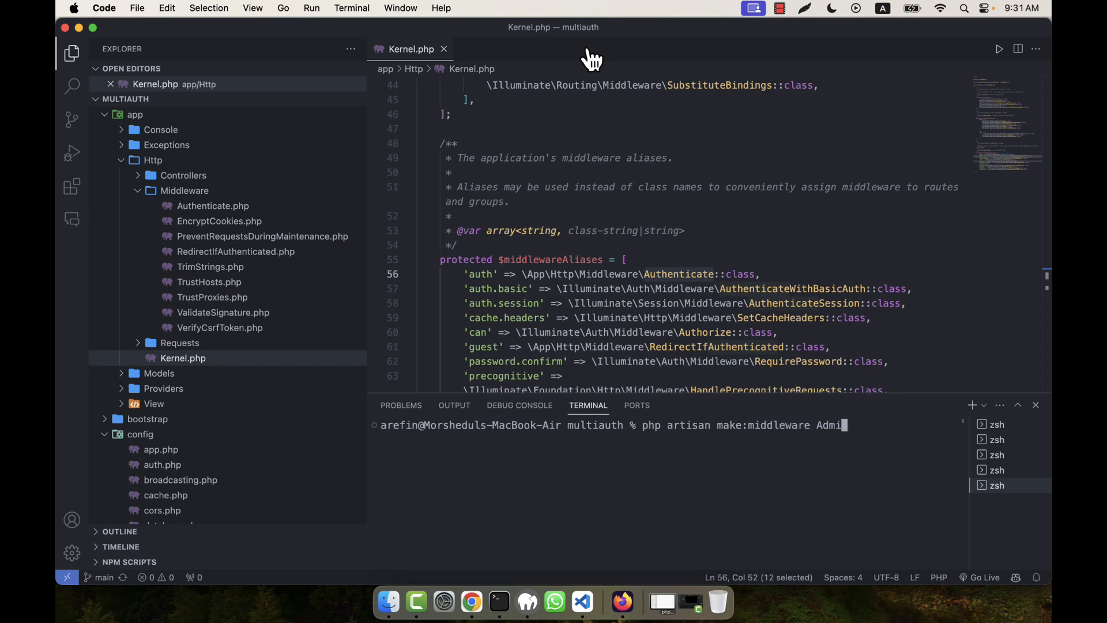
text(n)
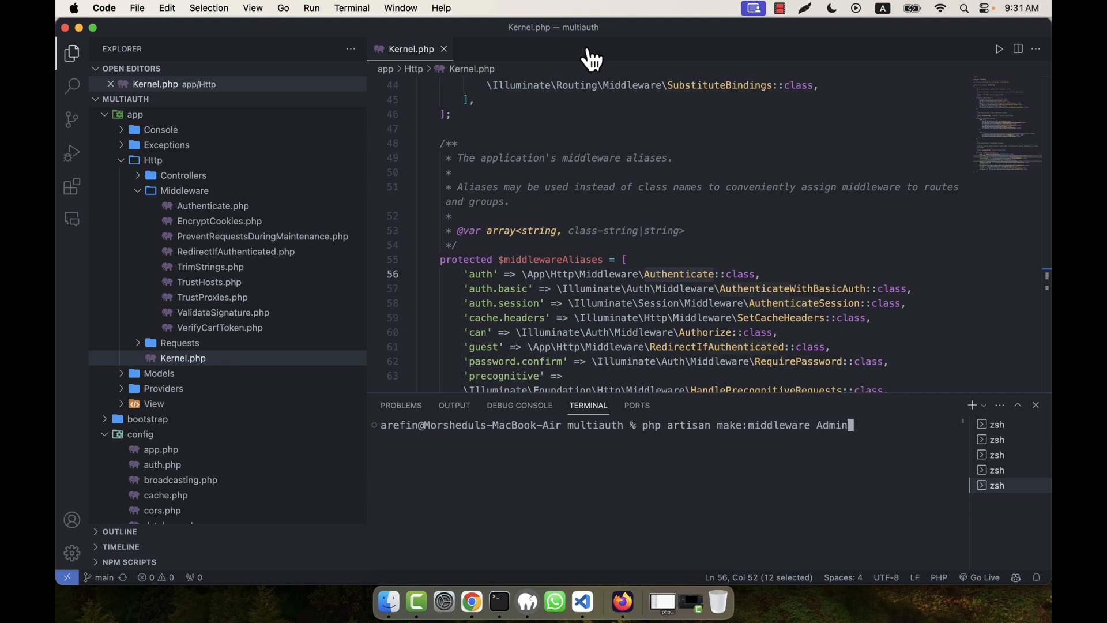
key(enter)
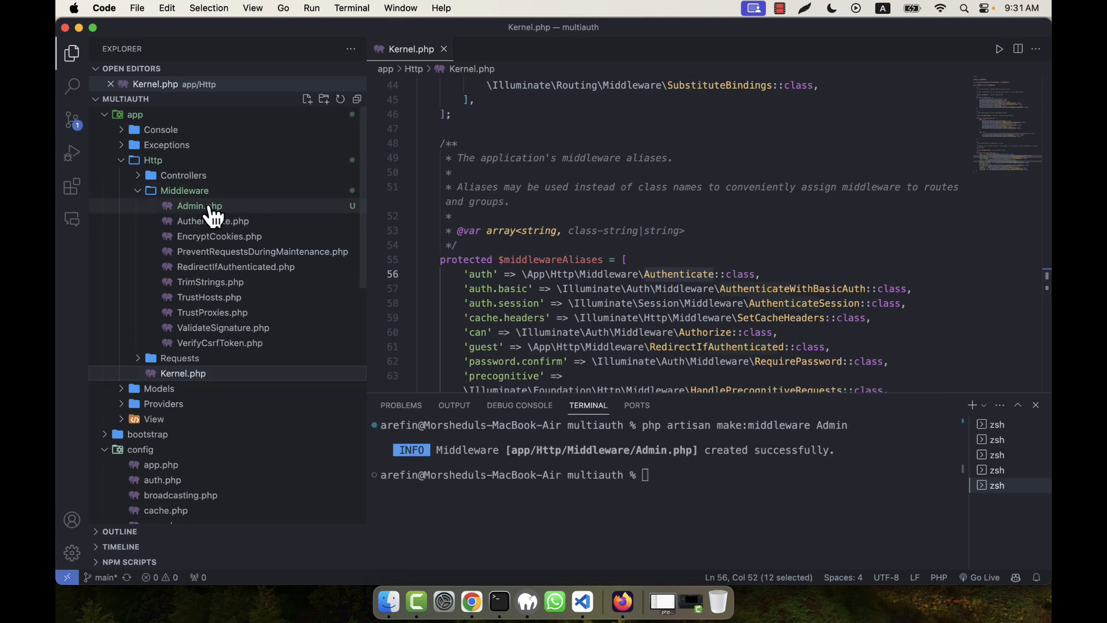
- Open the new Admin.php, then return to Kernel.php to add the 'admin' alias
click(199, 205)
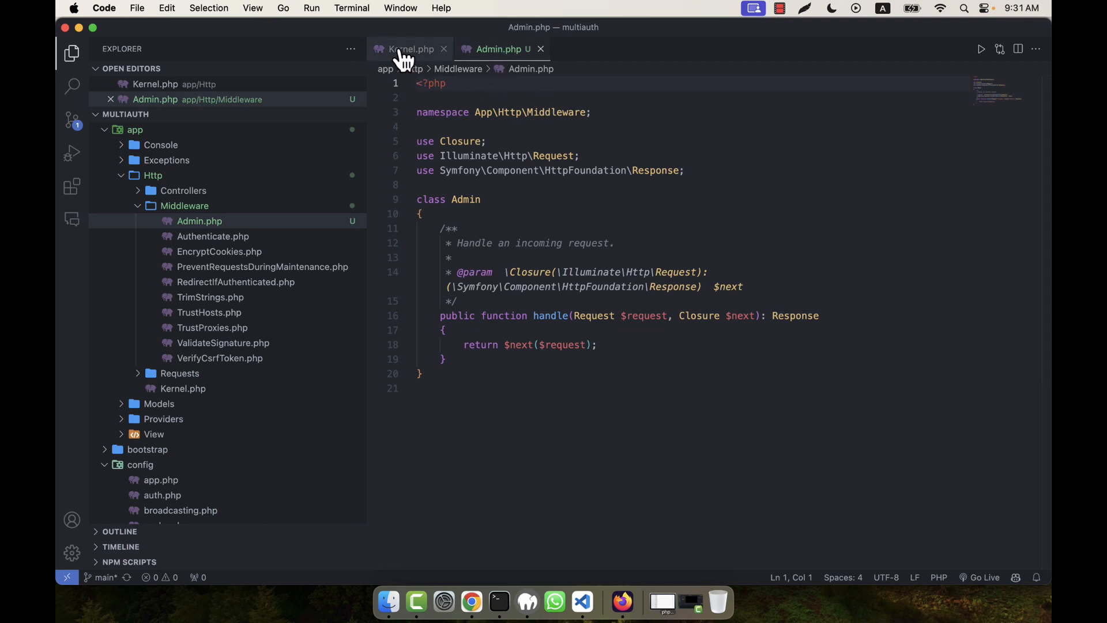
click(412, 48)
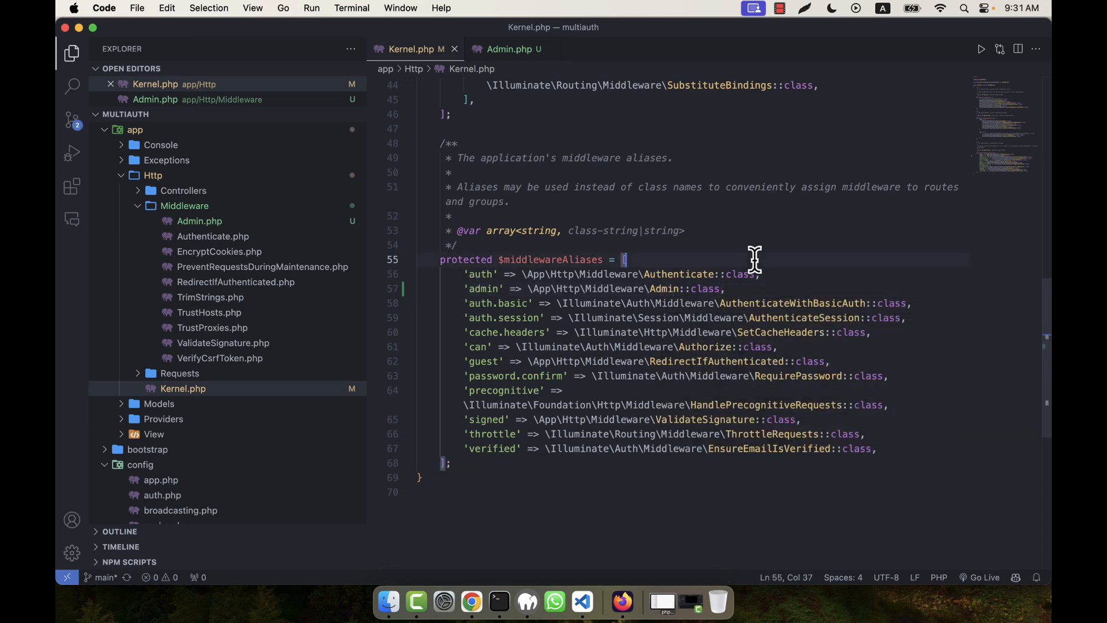
mouse_move(480, 282)
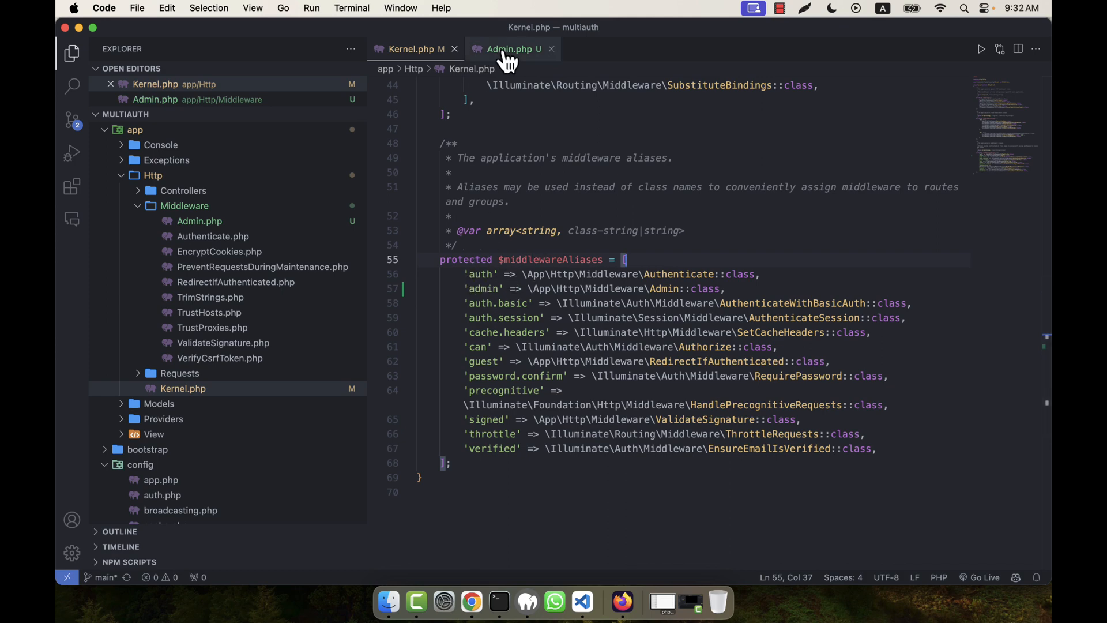
- Return to Admin.php and select the Admin class name
click(510, 48)
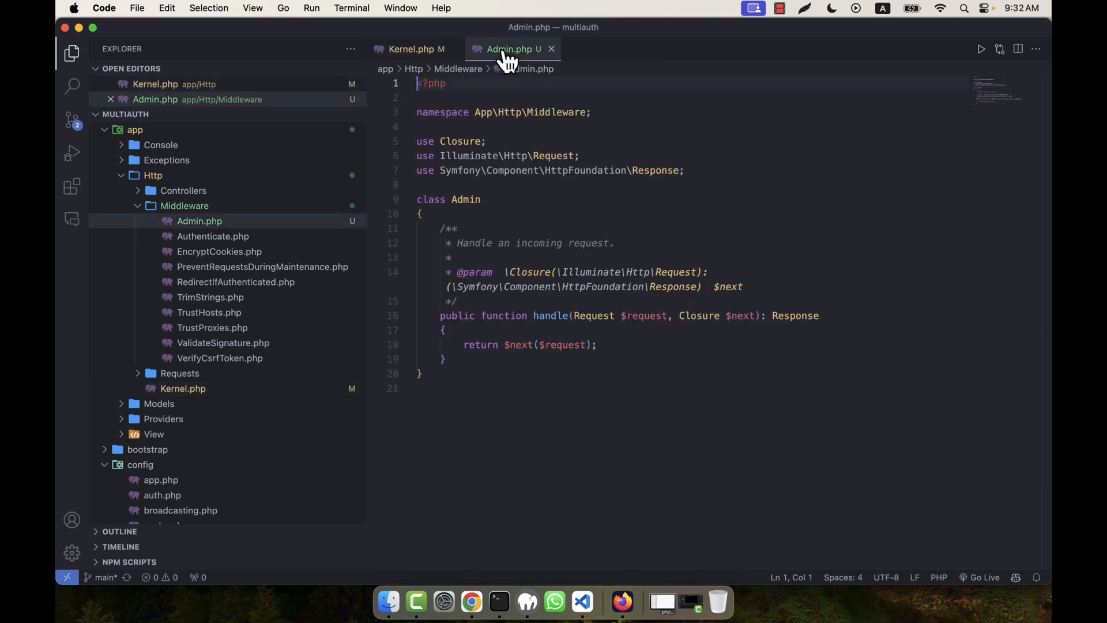
double_click(465, 199)
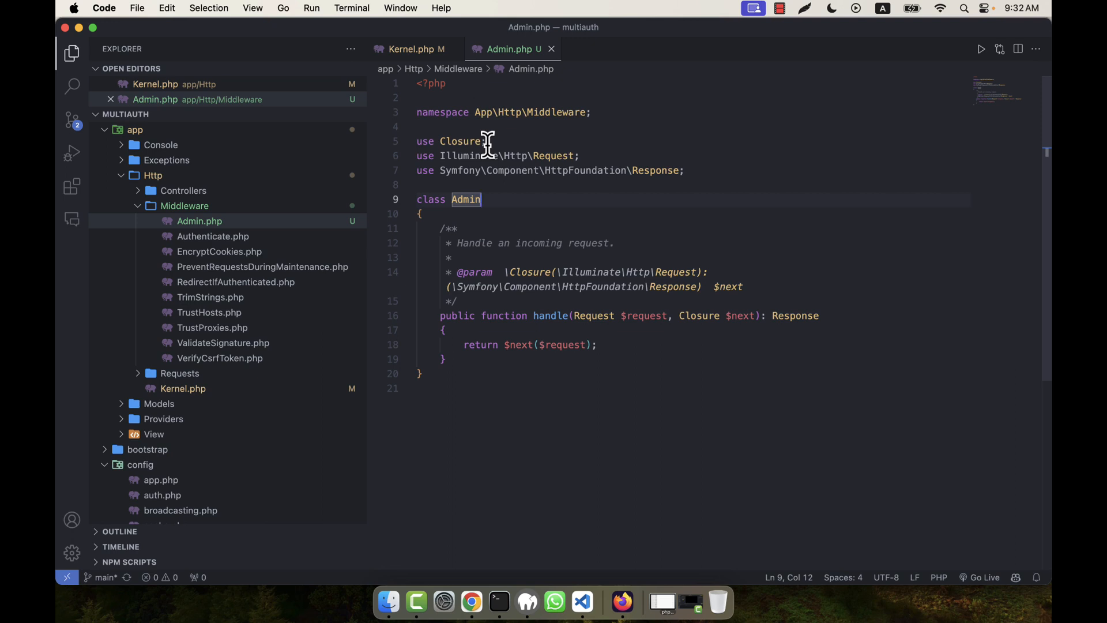
mouse_move(515, 220)
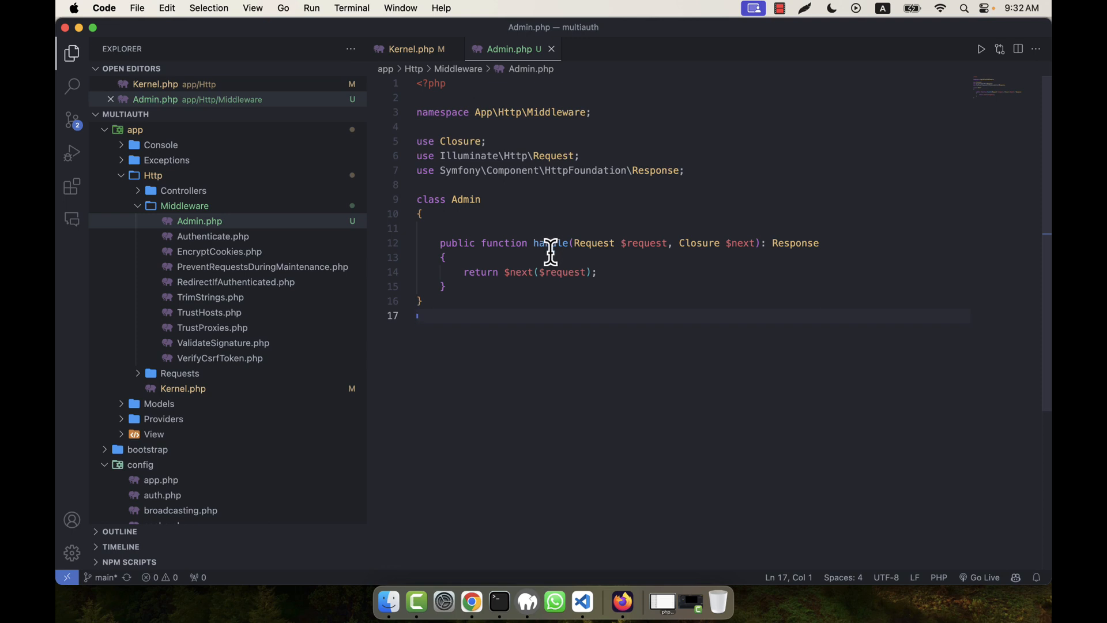
- Import Auth in Admin.php and start an 'if (!Auth::check())' block in handle
click(682, 171)
text(use)
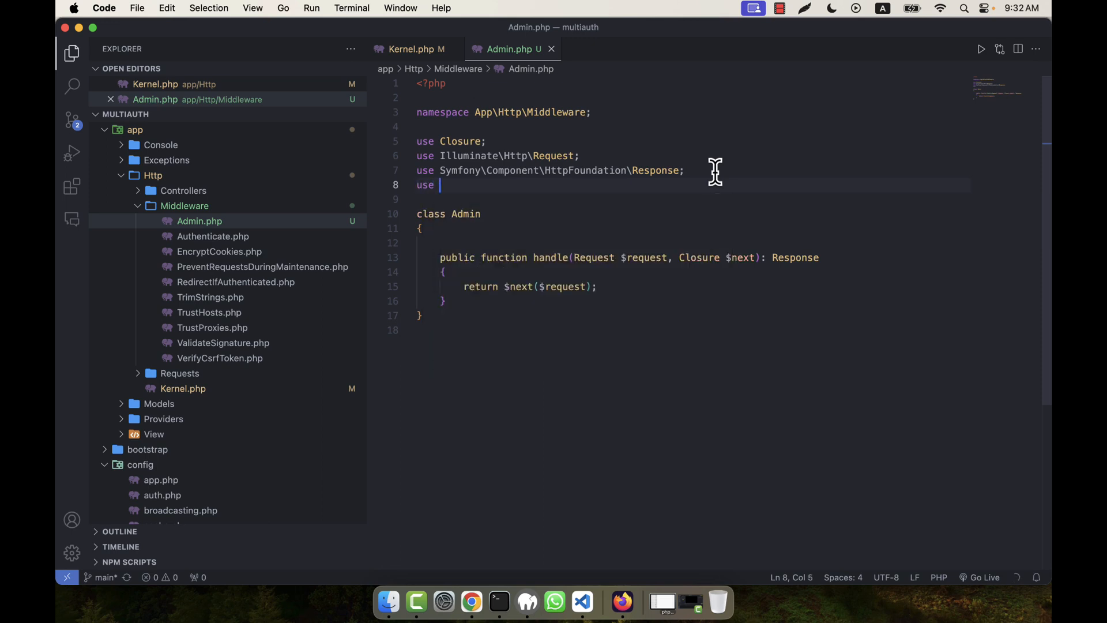
text(Auth;)
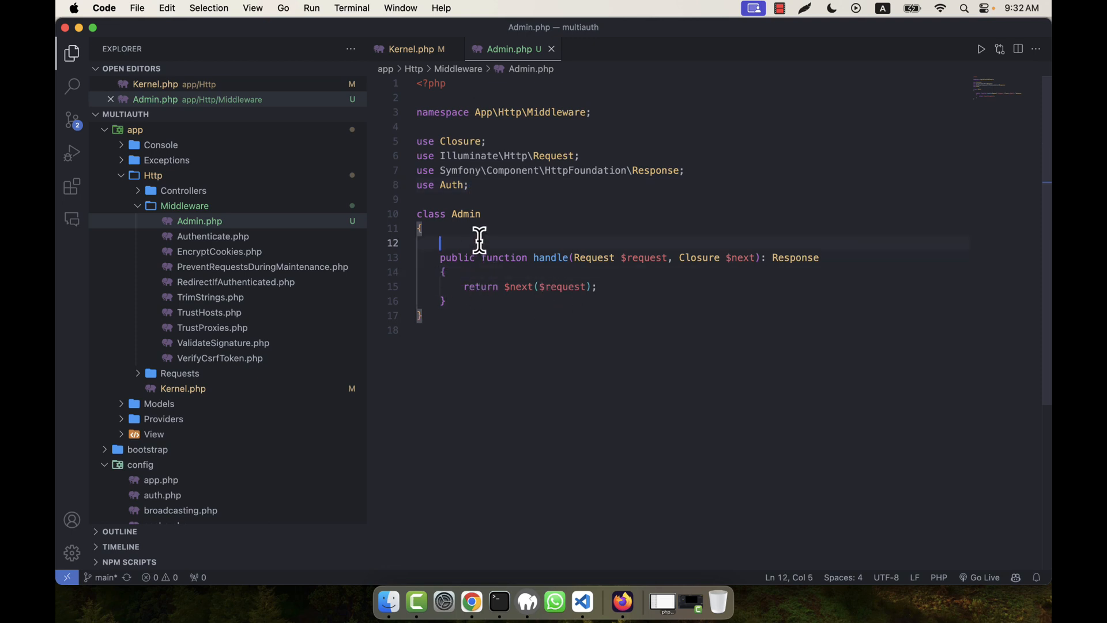
key(Backspace)
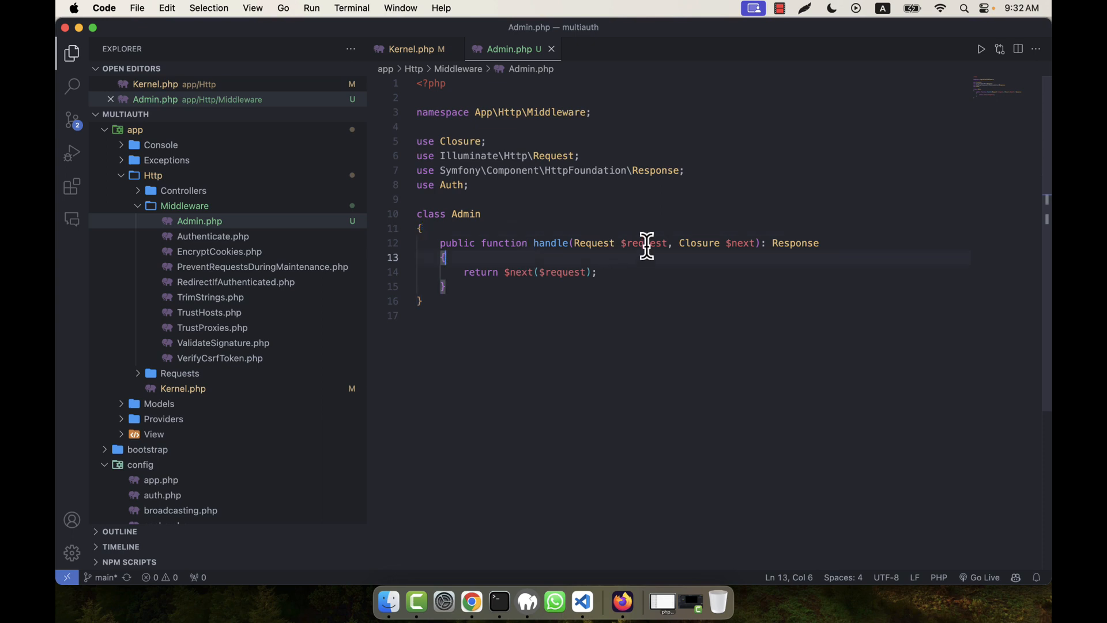
text(if (!Auth::check()) {)
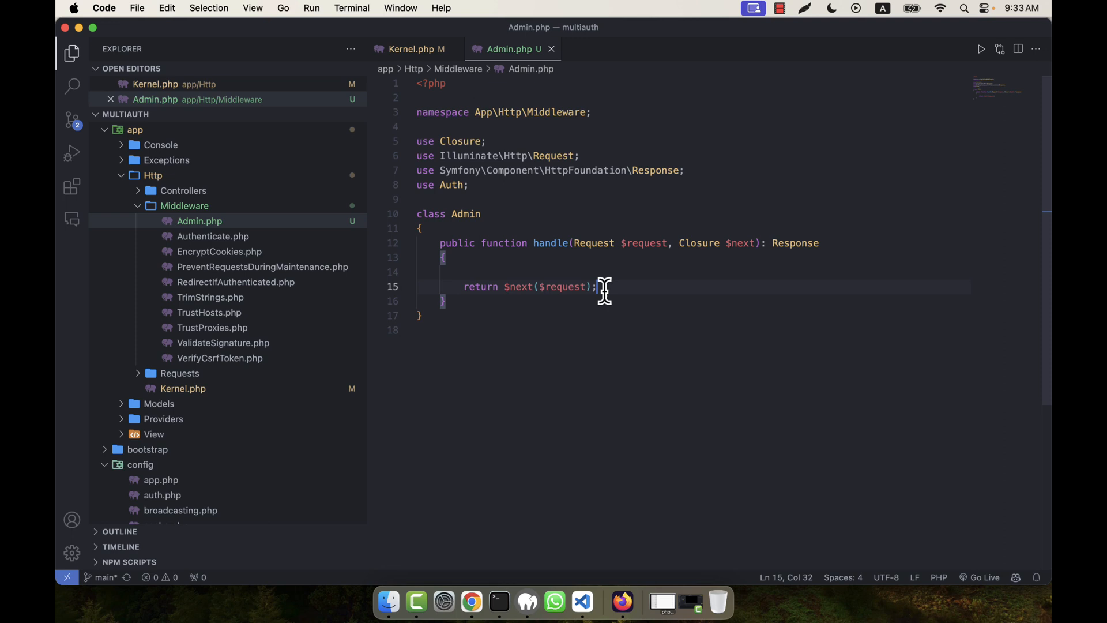
- Type if(!Auth::guard('admin')->check()) with return redirect()->route('admin.login') in handle
text(if())
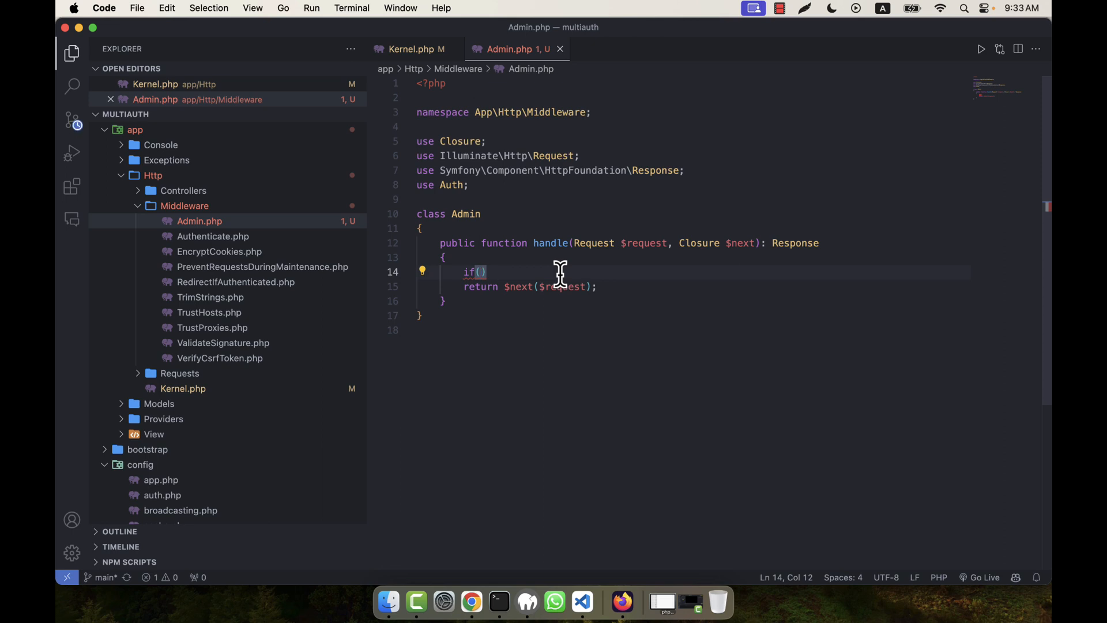
text(!A)
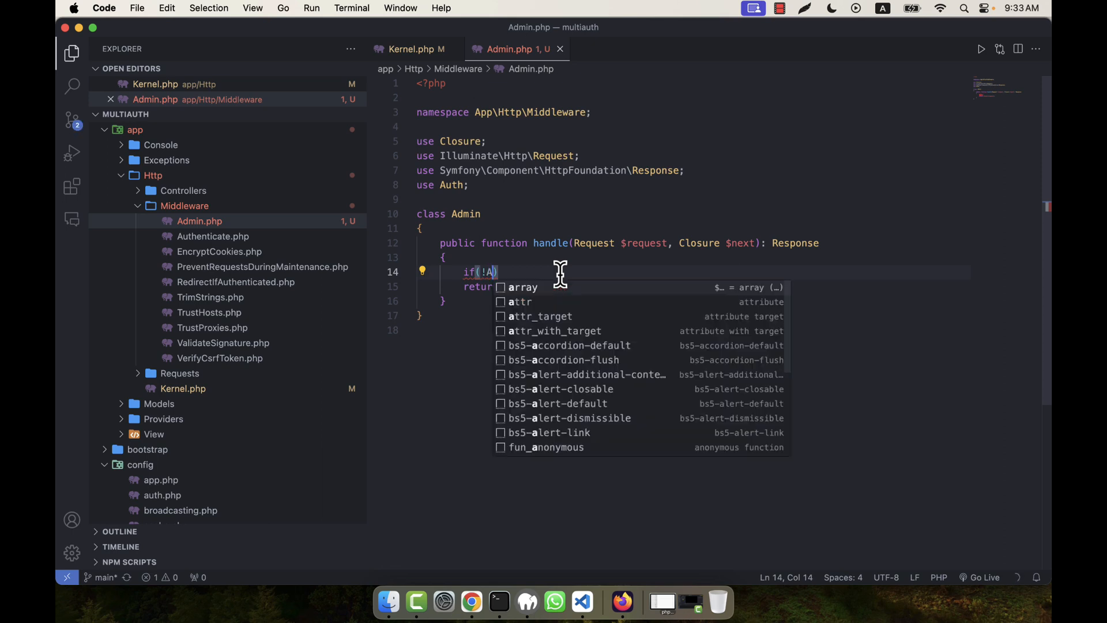
text(Auth::guard('admin)
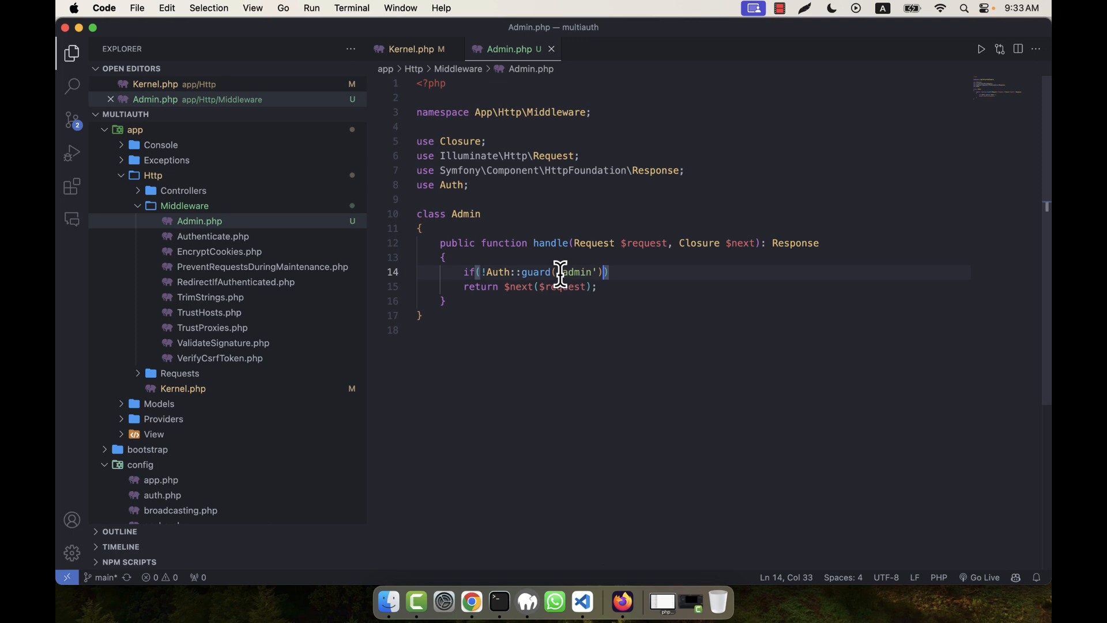
text(->check())
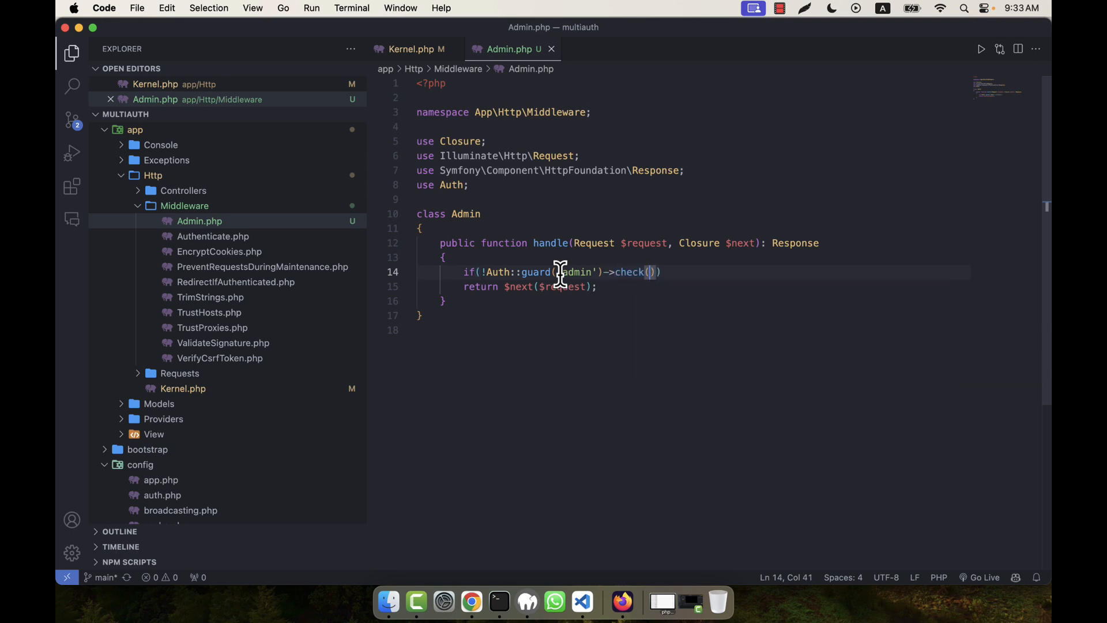
text(return redirect()->route('admin.login'))
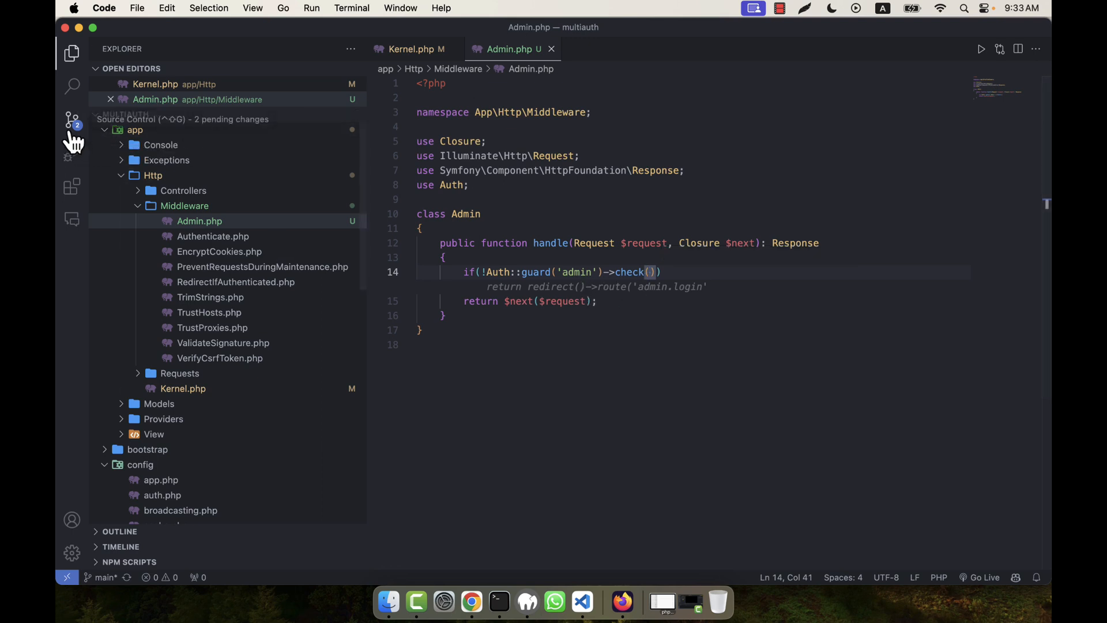
click(71, 187)
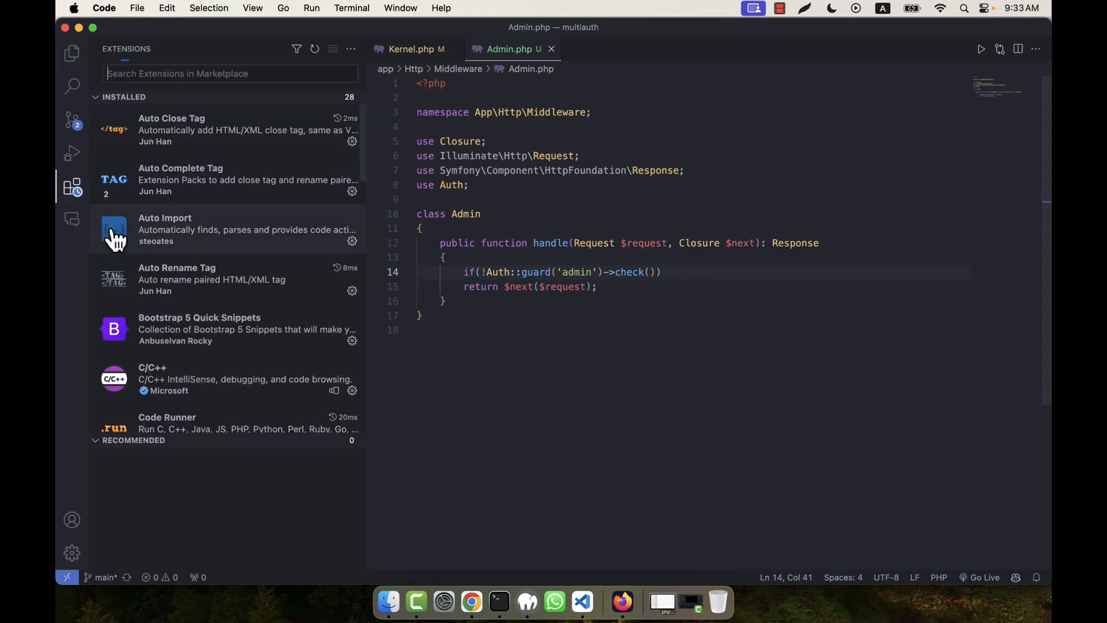
scroll(down, 3)
text())
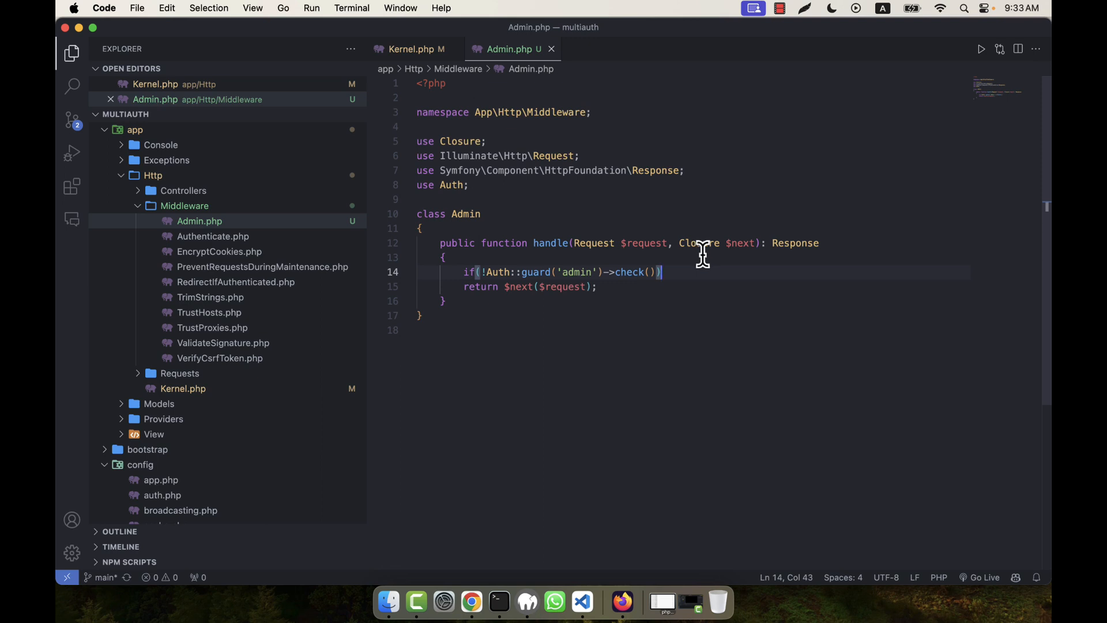
drag(661, 271, 464, 271)
text(if)
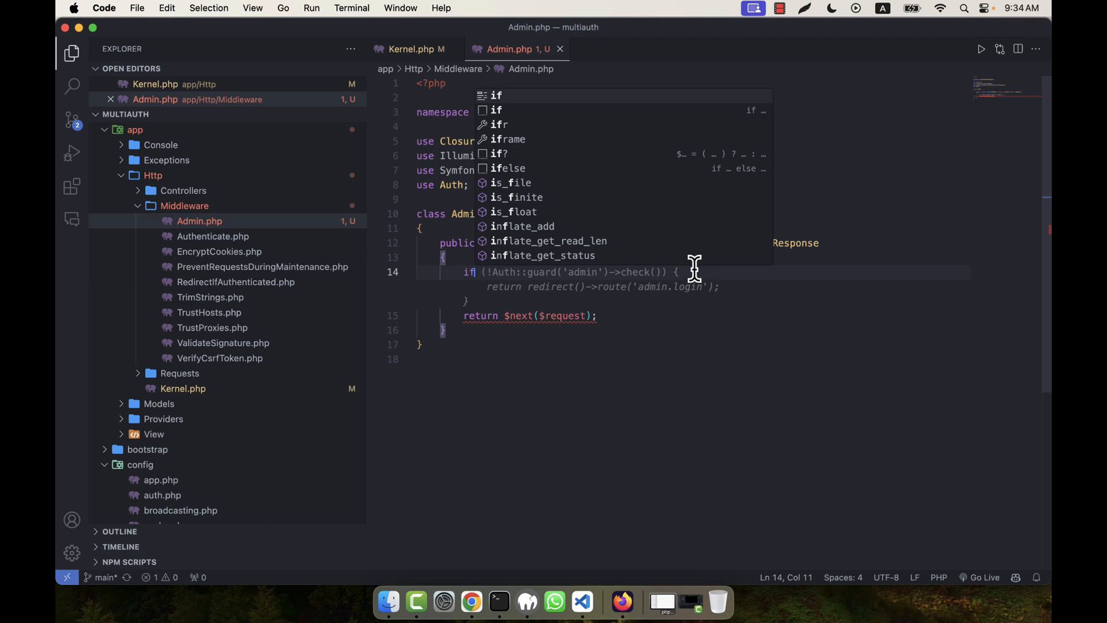
- Dismiss the inline suggestion and place the cursor on the admin guard condition line
key(Escape)
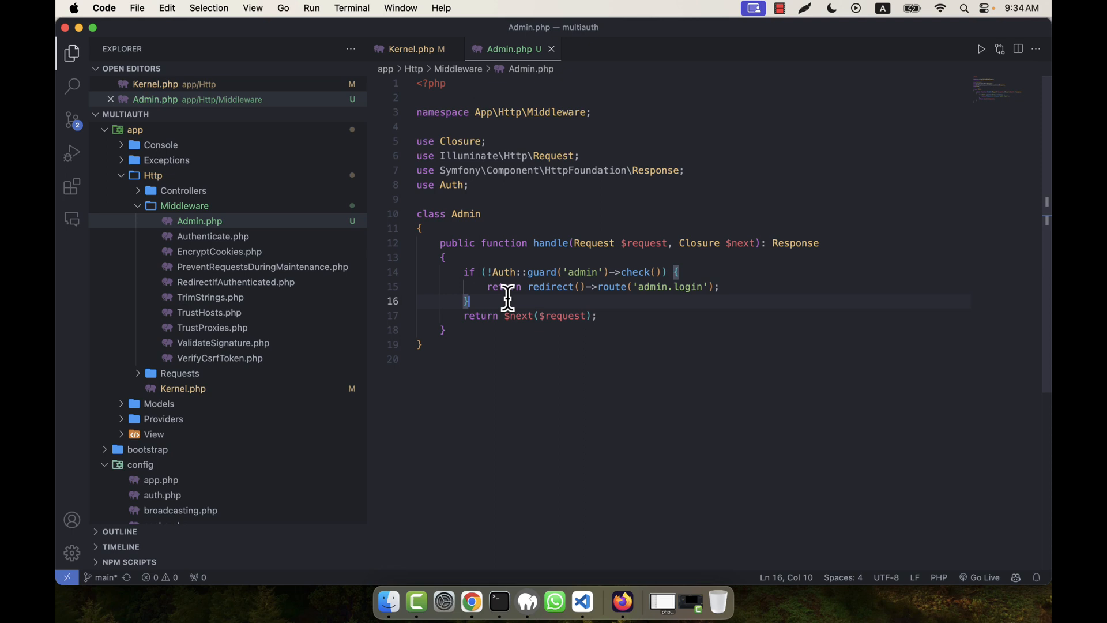
mouse_move(506, 279)
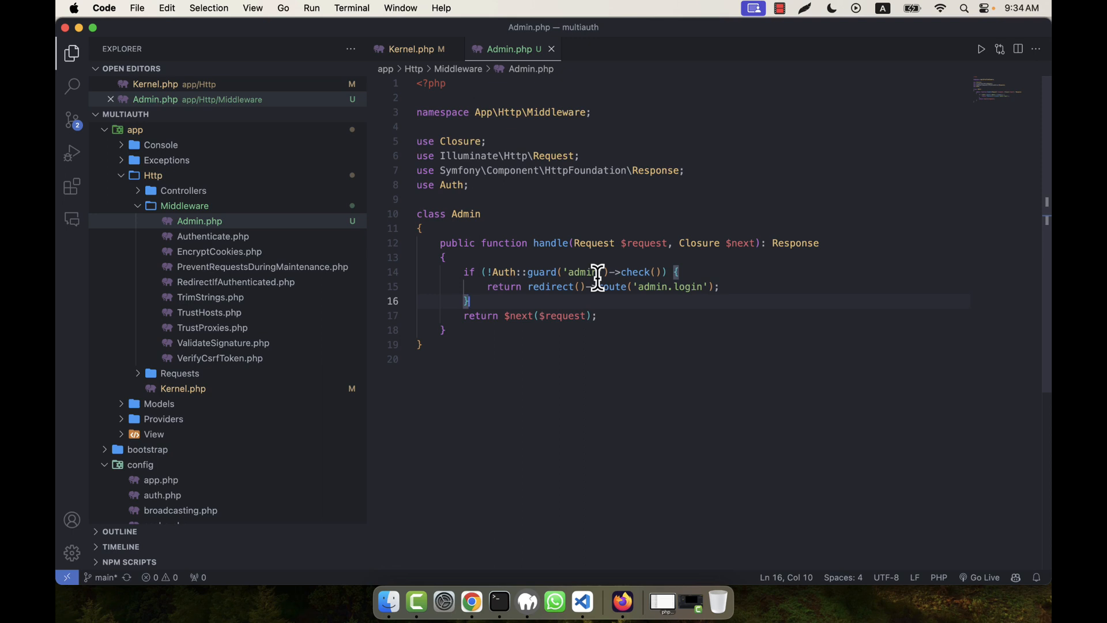
mouse_move(543, 275)
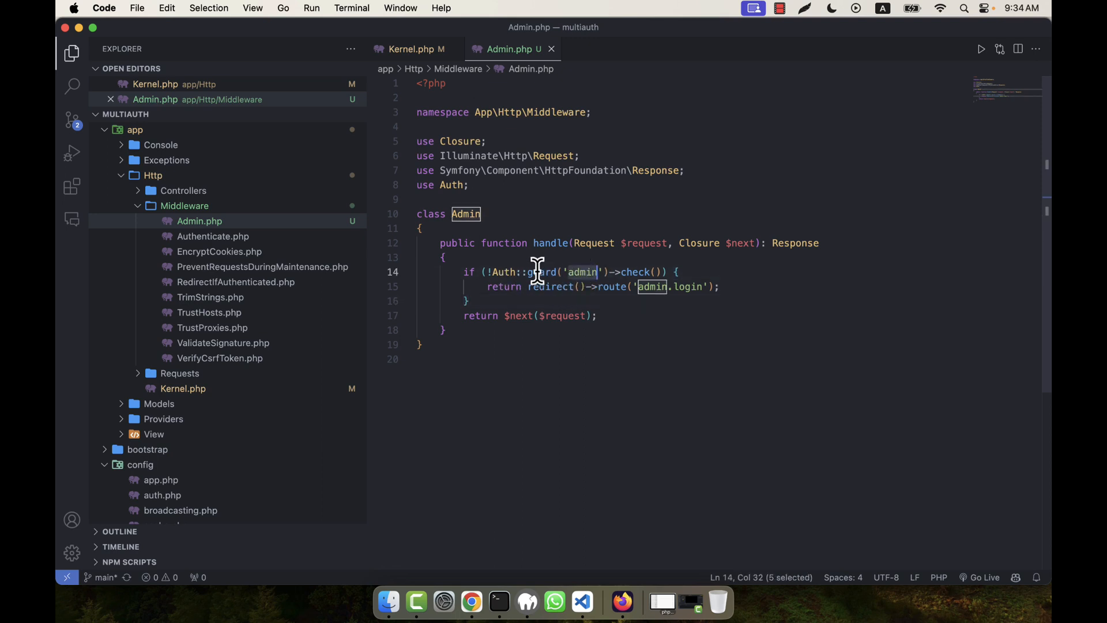
click(625, 271)
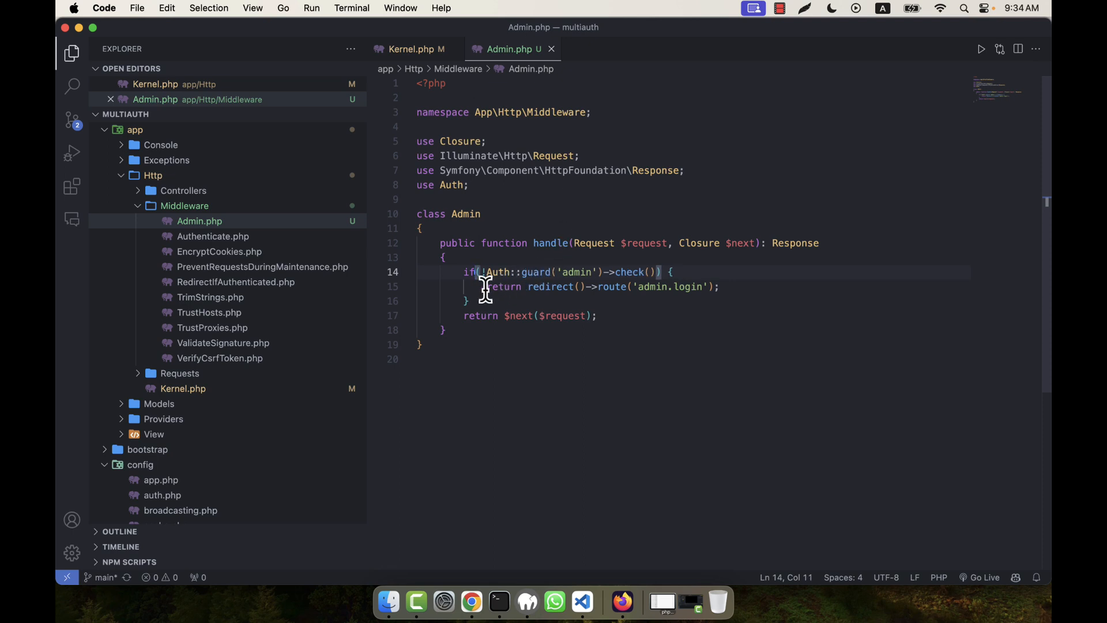
mouse_move(605, 289)
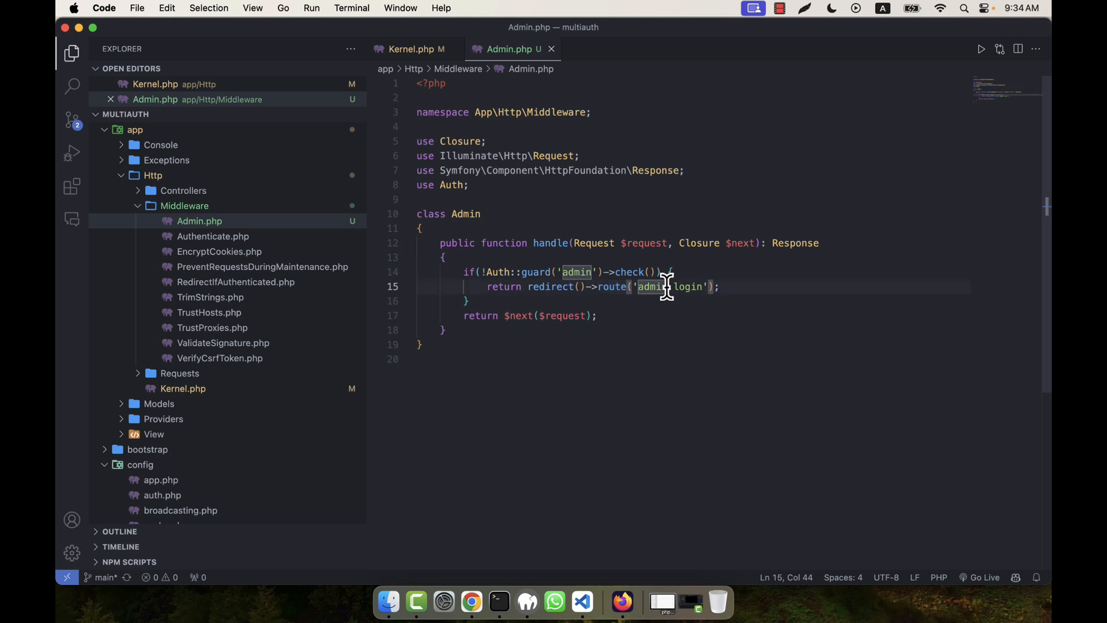
- Change the route to admin_login and append ->with('error', ...) for the permission message
text(.)
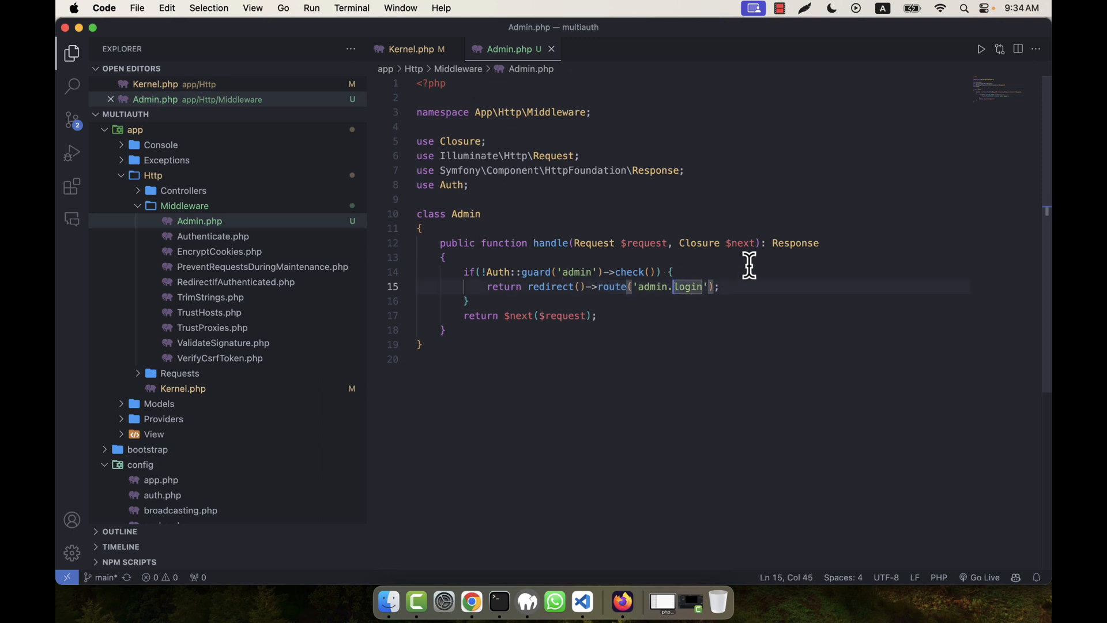
text(admin_login)
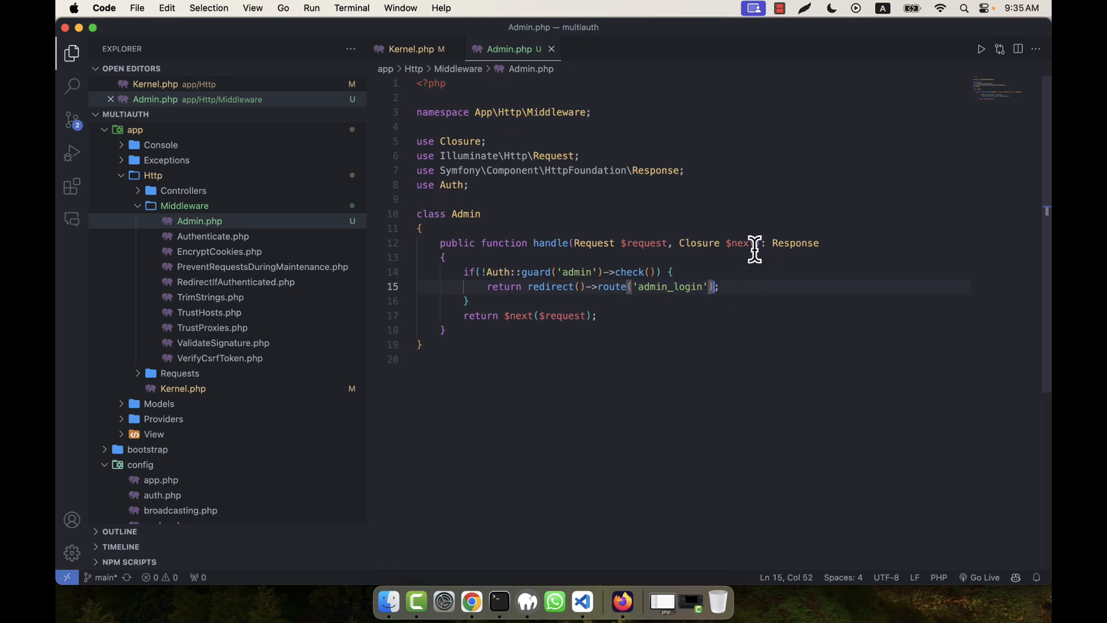
text(->with()
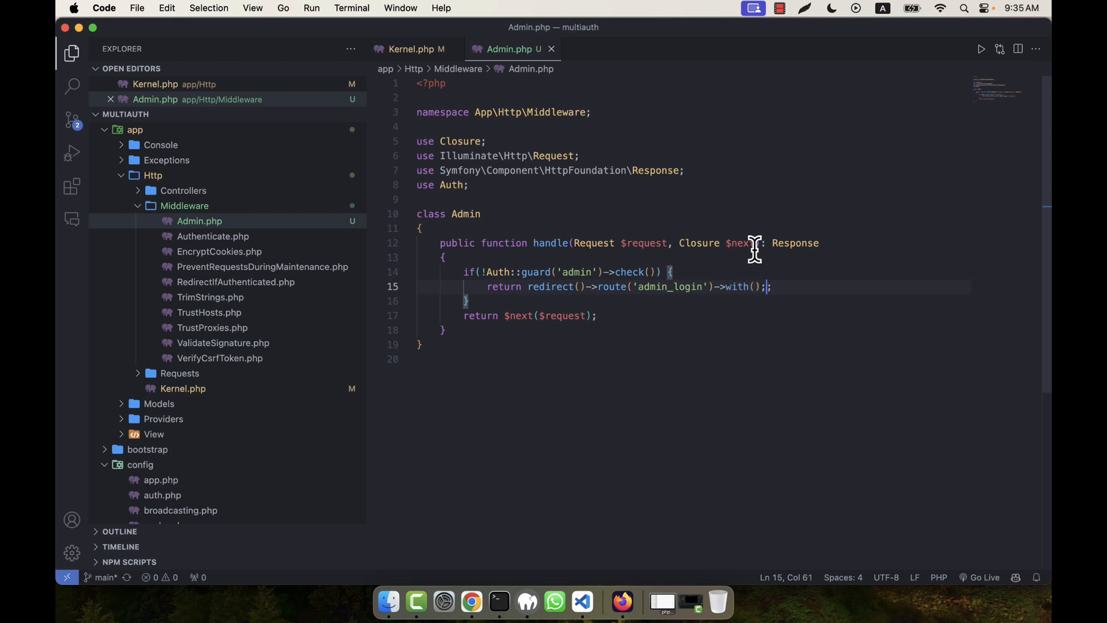
text('e')
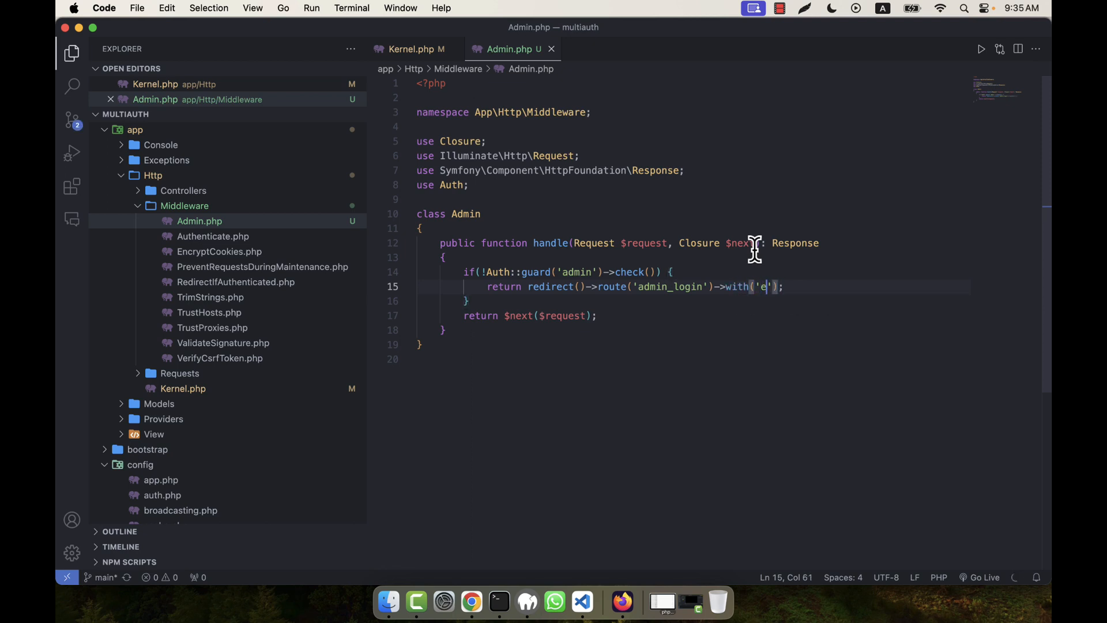
text(rror', 'You do not have permission to access this page)
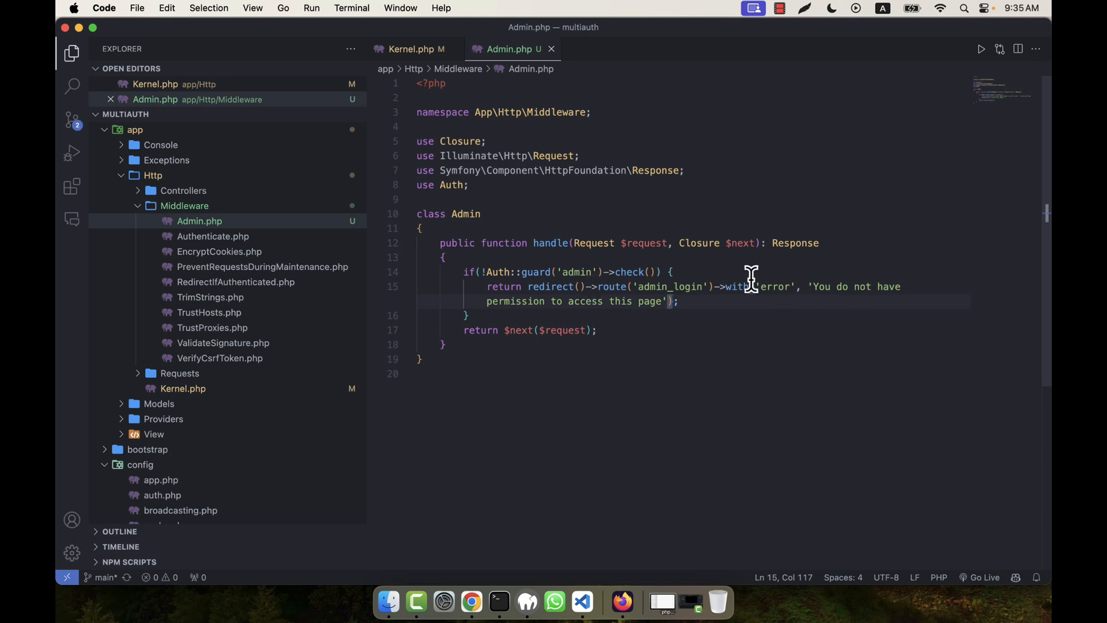
double_click(649, 301)
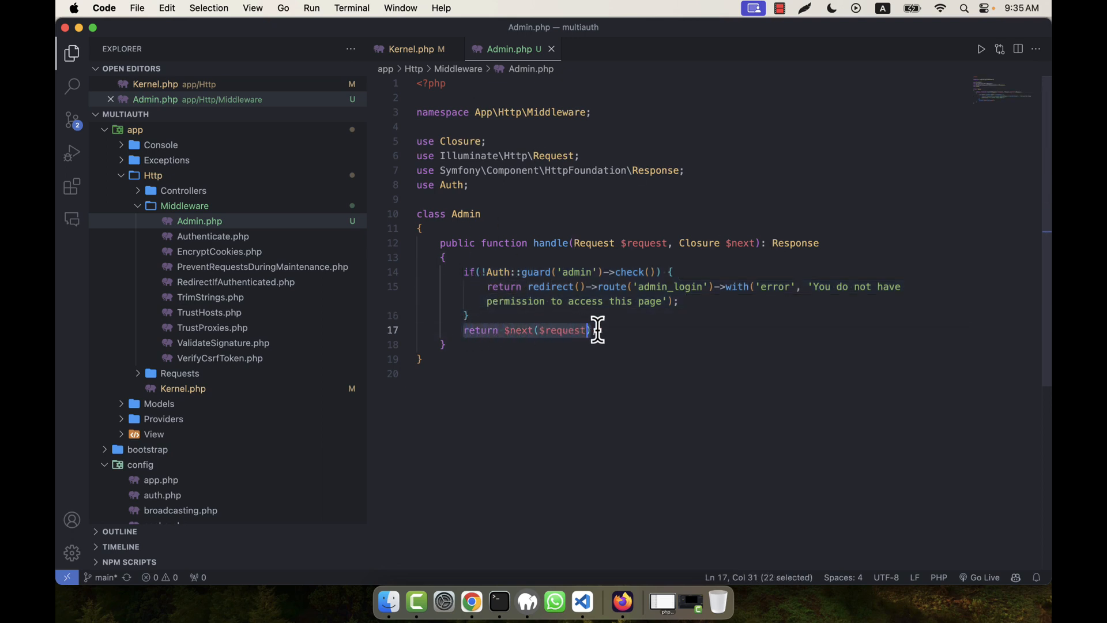
text(;)
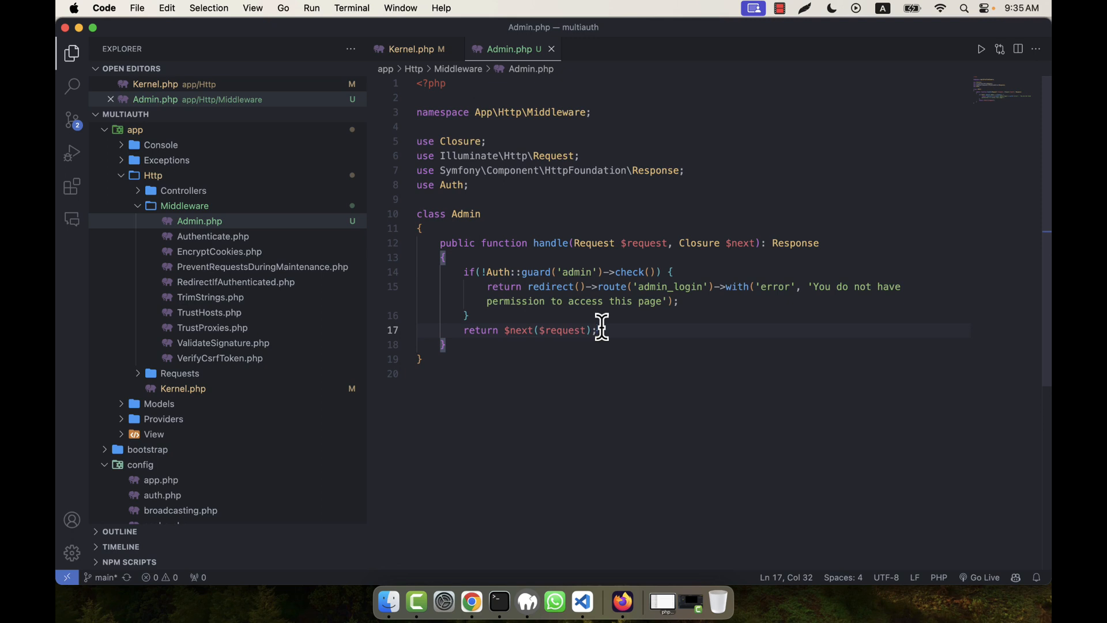
mouse_move(515, 353)
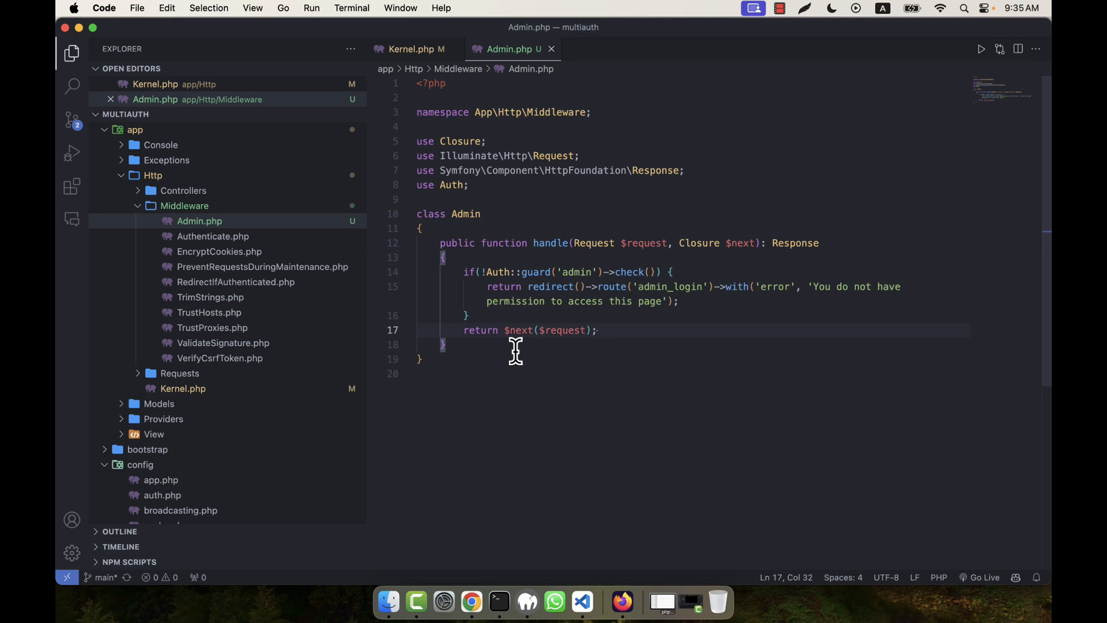